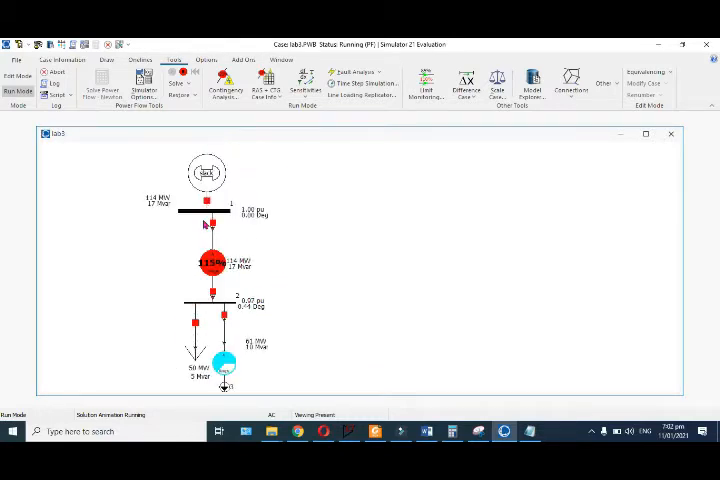
mouse_move(258, 228)
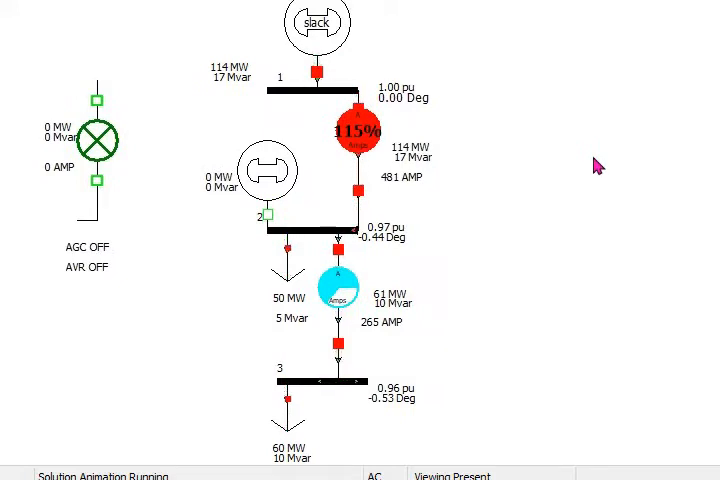
mouse_move(232, 280)
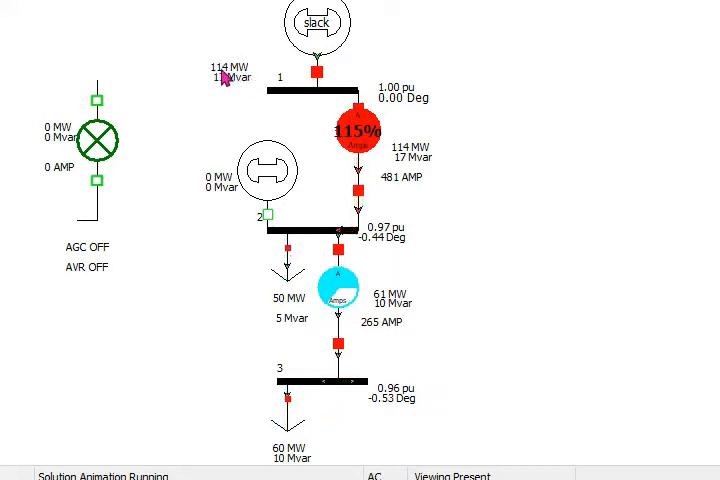
mouse_move(284, 446)
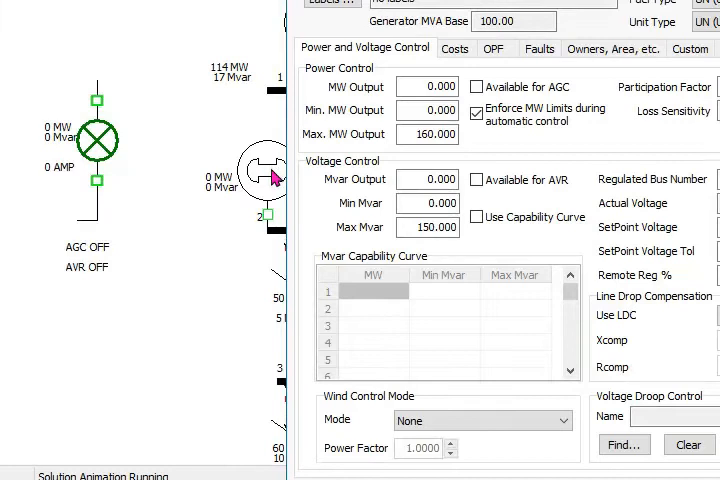
mouse_move(284, 184)
text(30.000)
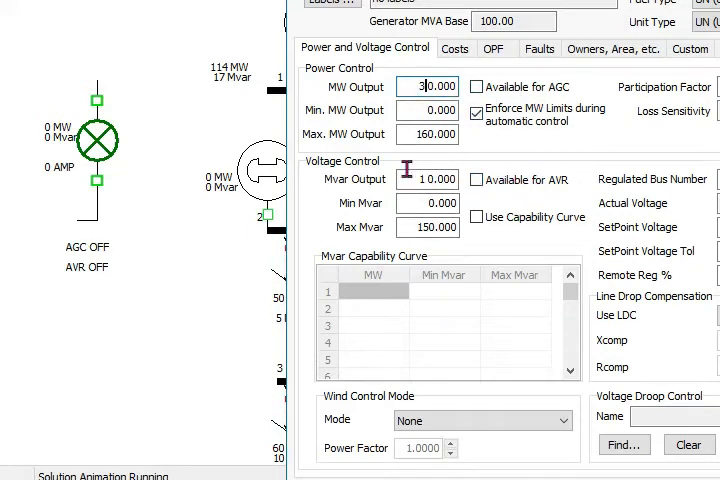
mouse_move(478, 180)
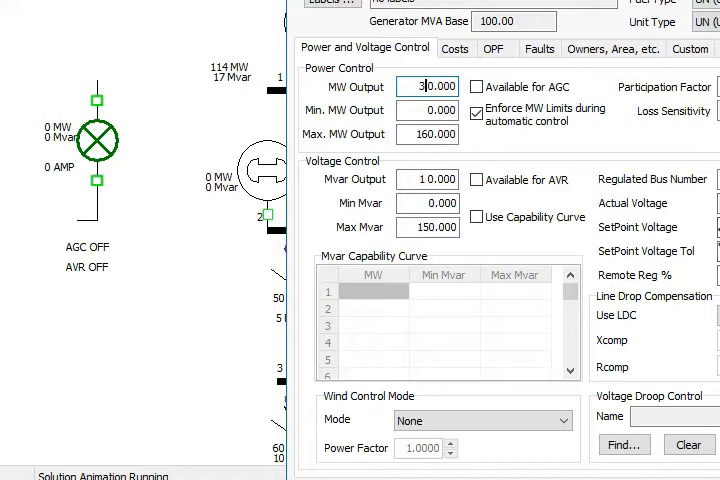
- Edit the bus 2 generator's MW output field under Power and Voltage Control, setpoint 1.01 pu shown
click(476, 86)
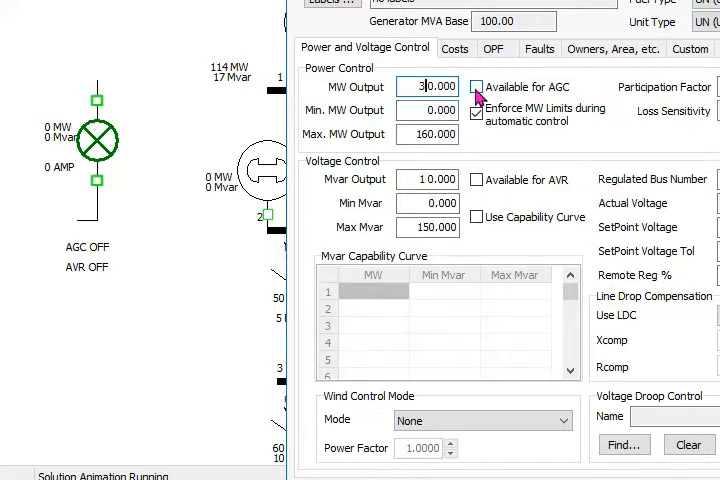
click(476, 108)
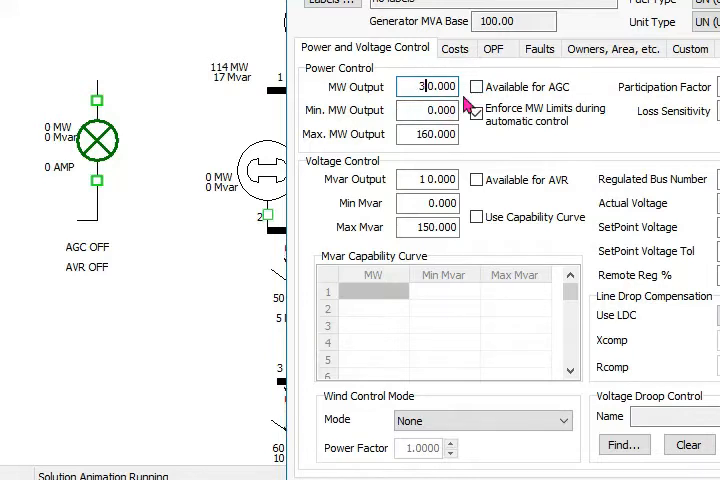
click(476, 110)
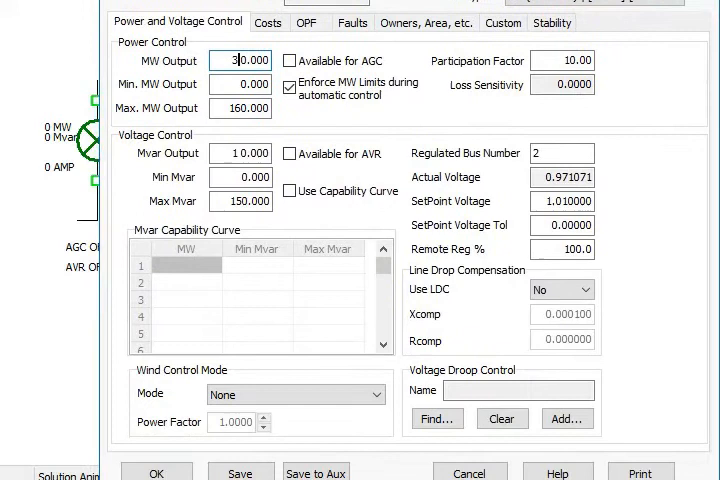
- Reopen the bus 2 generator in Edit Mode and enter 30 as its MW setpoint
click(156, 472)
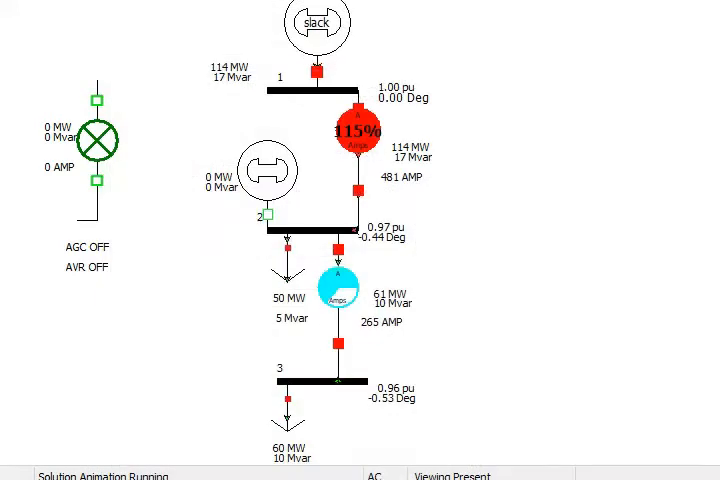
mouse_move(308, 190)
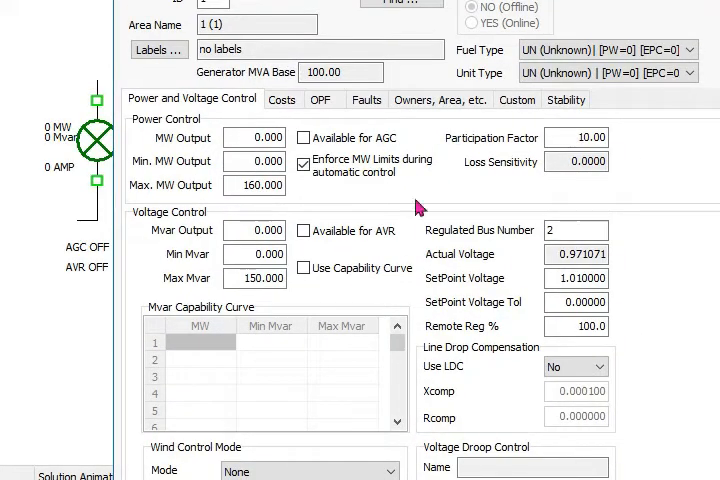
click(254, 230)
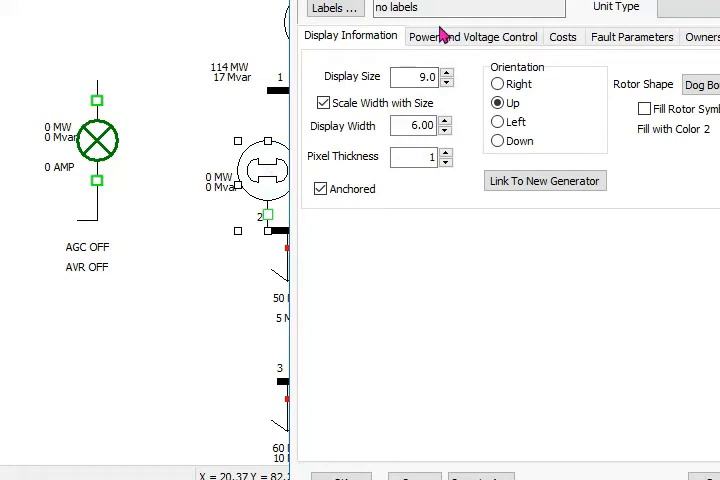
click(472, 36)
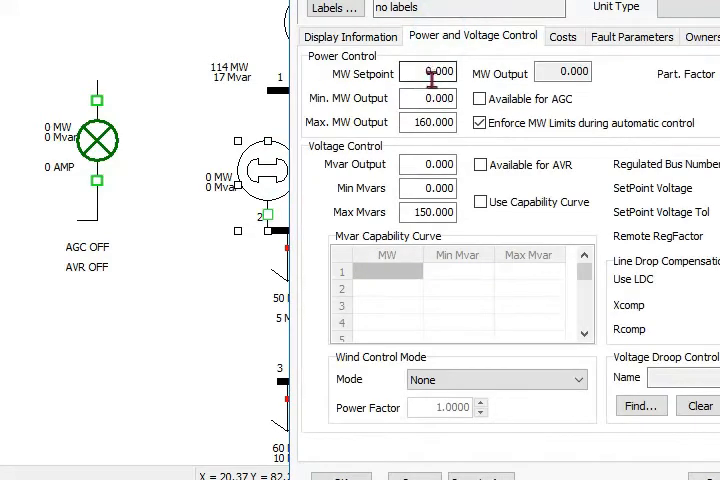
text(30)
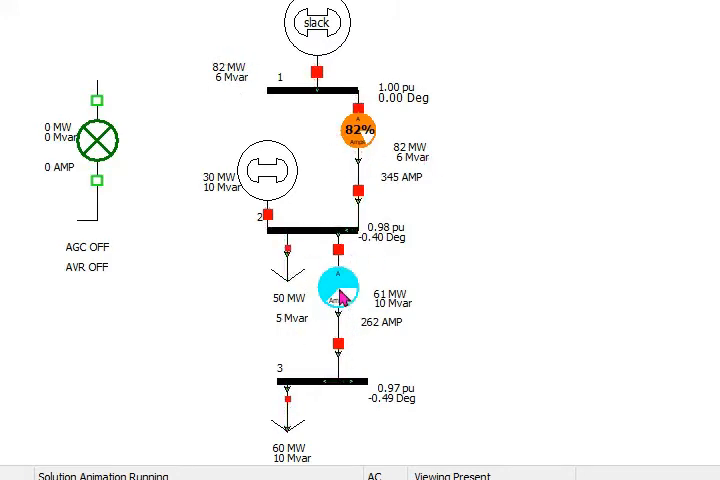
mouse_move(316, 412)
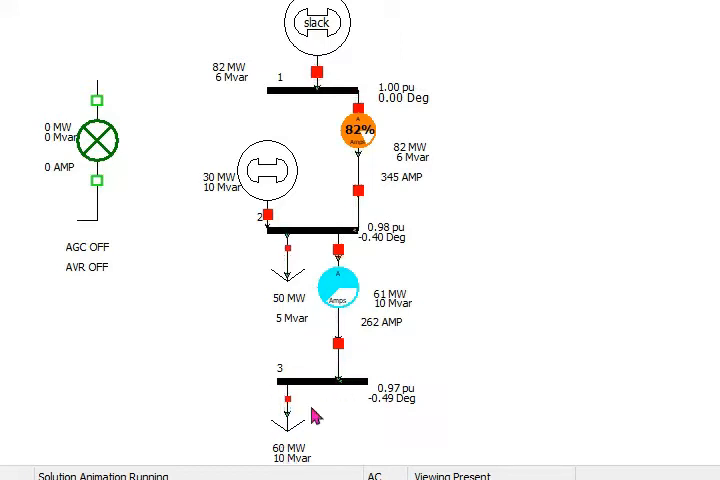
mouse_move(384, 140)
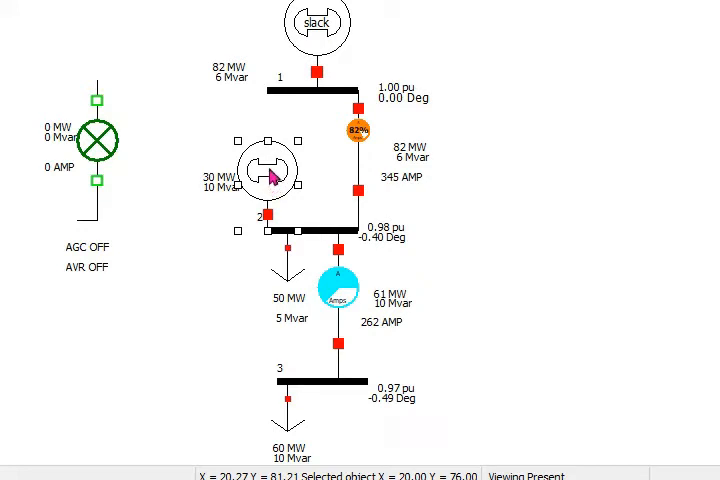
- Tick Available for AVR on the bus 2 generator and apply it, regulating bus 2 at 1.01 pu
double_click(264, 170)
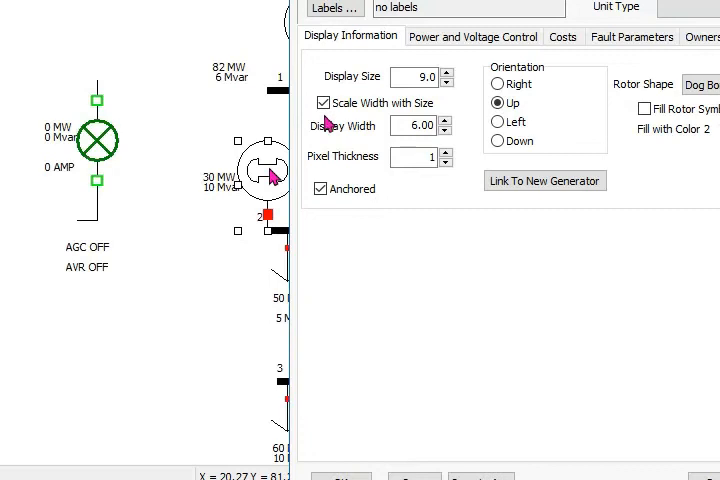
click(472, 36)
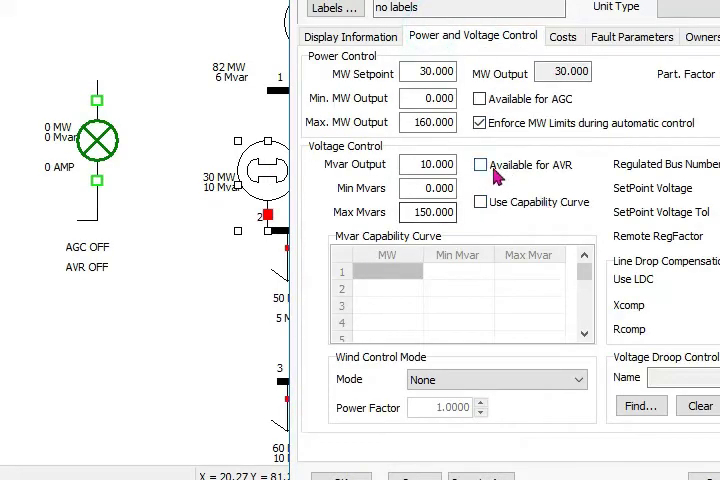
mouse_move(492, 176)
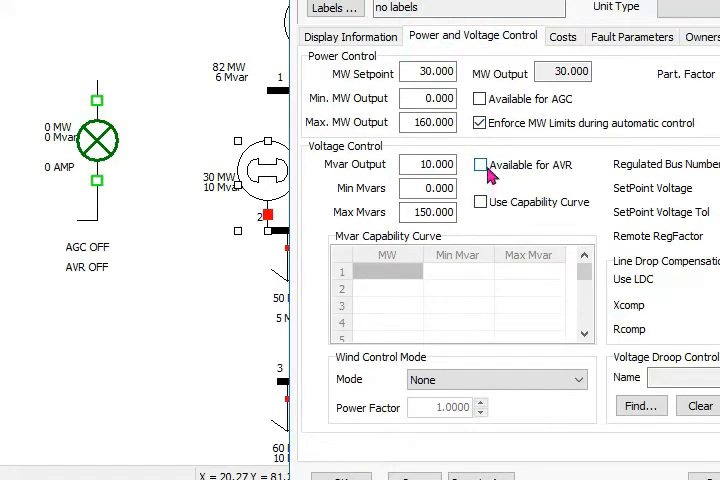
click(480, 164)
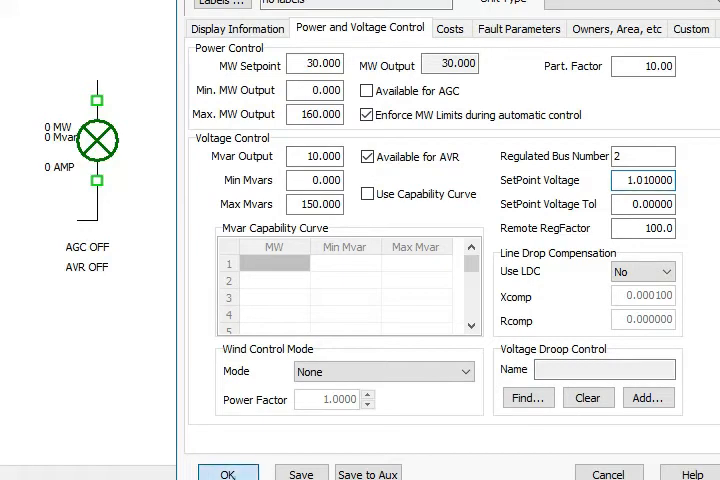
click(228, 470)
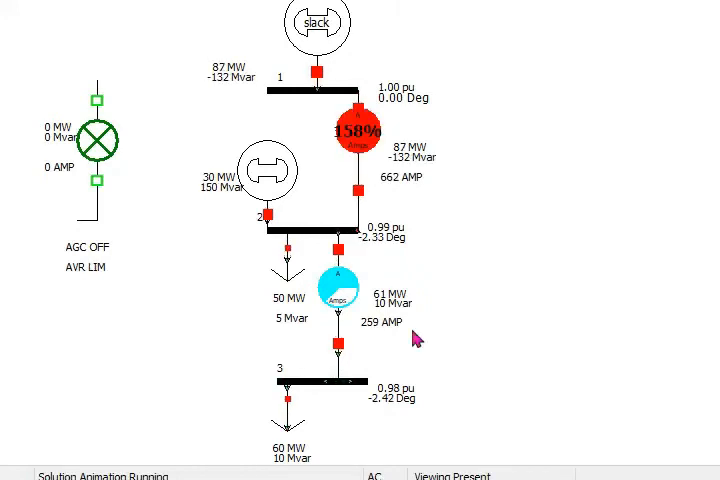
mouse_move(516, 456)
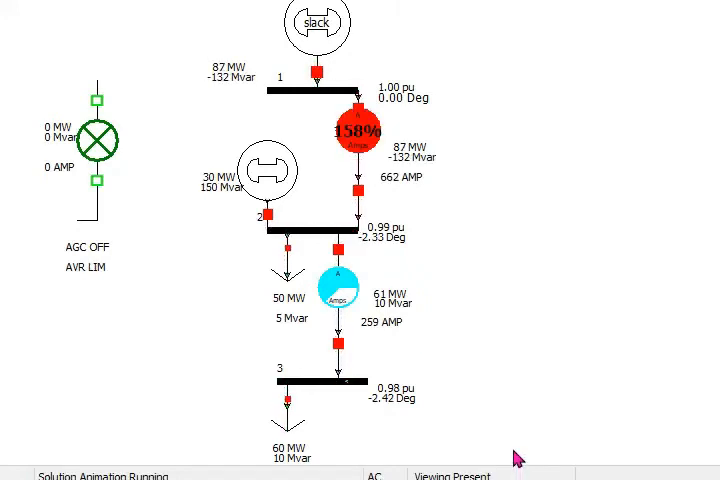
mouse_move(228, 196)
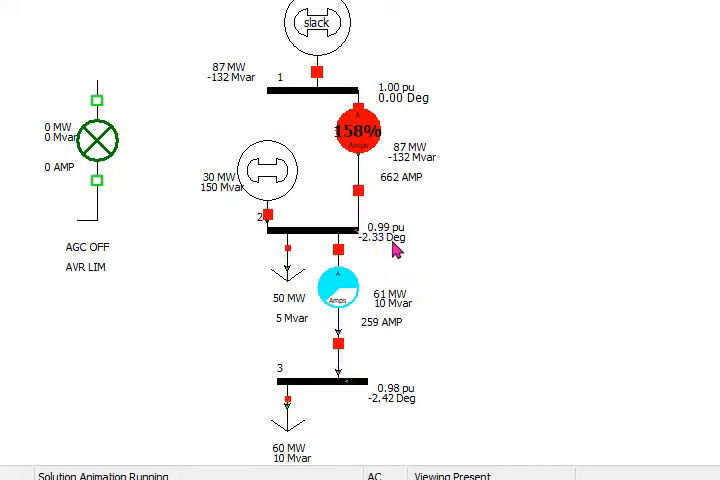
mouse_move(288, 92)
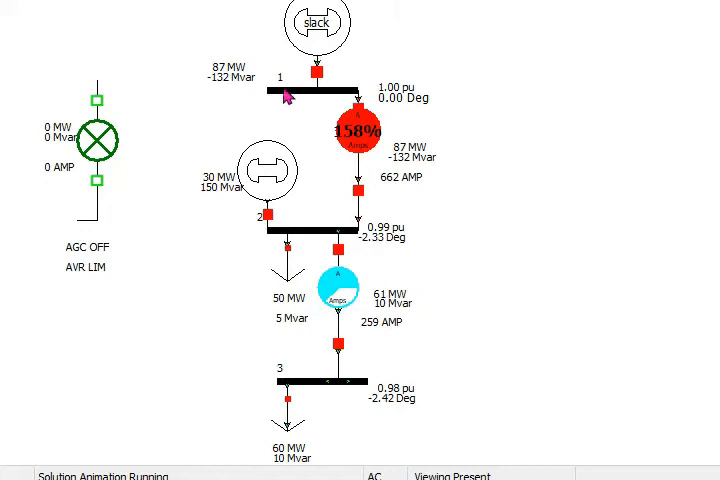
mouse_move(322, 90)
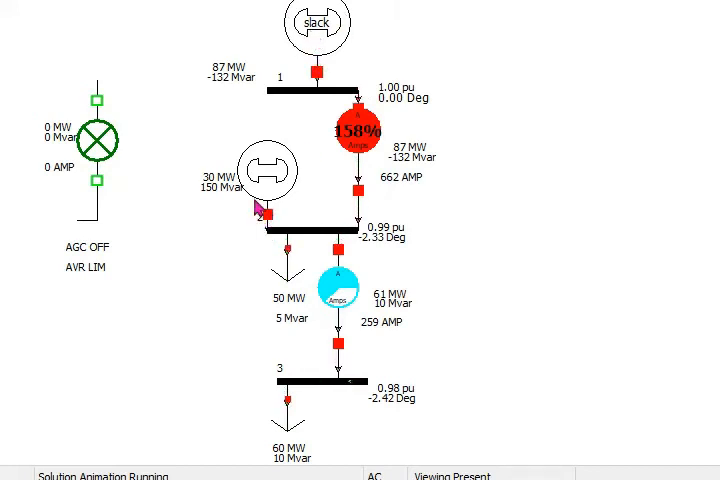
mouse_move(300, 20)
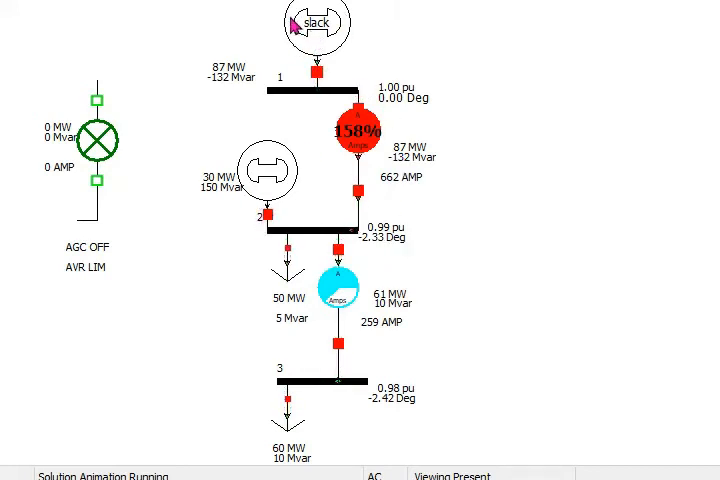
mouse_move(248, 208)
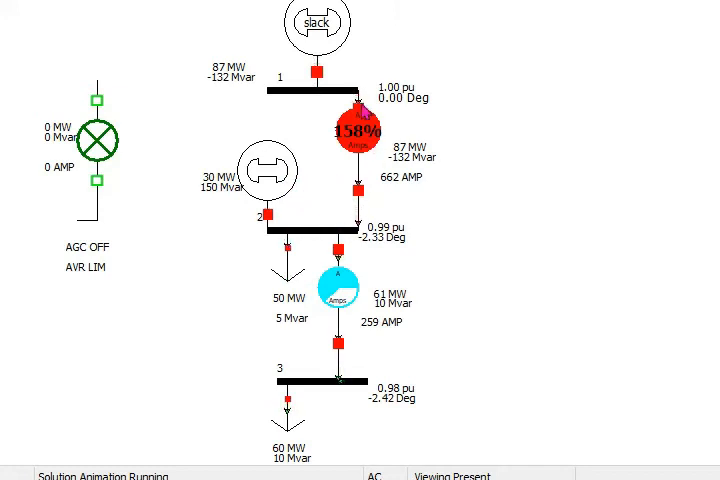
mouse_move(396, 172)
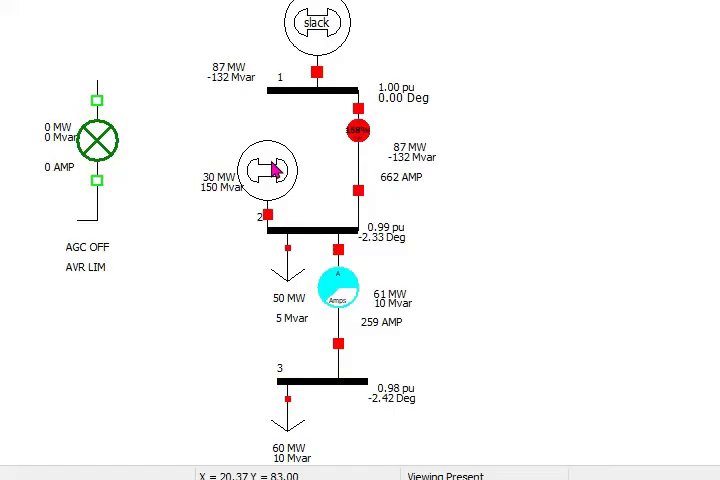
- Select the bus 2 generator and show its Power and Voltage Control settings to clear AVR
click(268, 170)
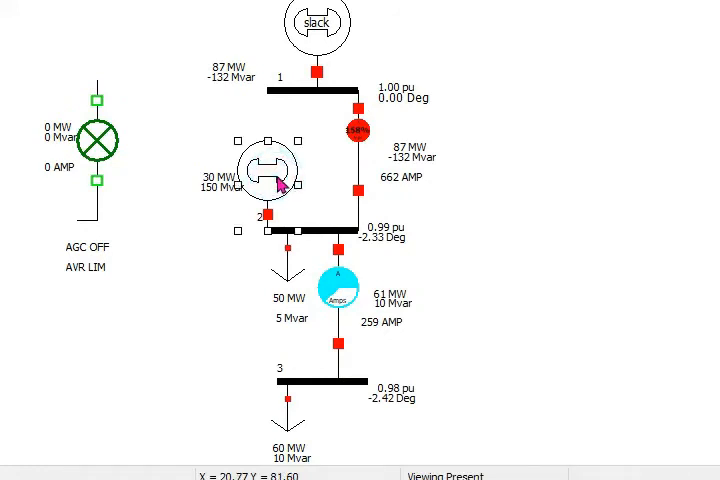
mouse_move(288, 178)
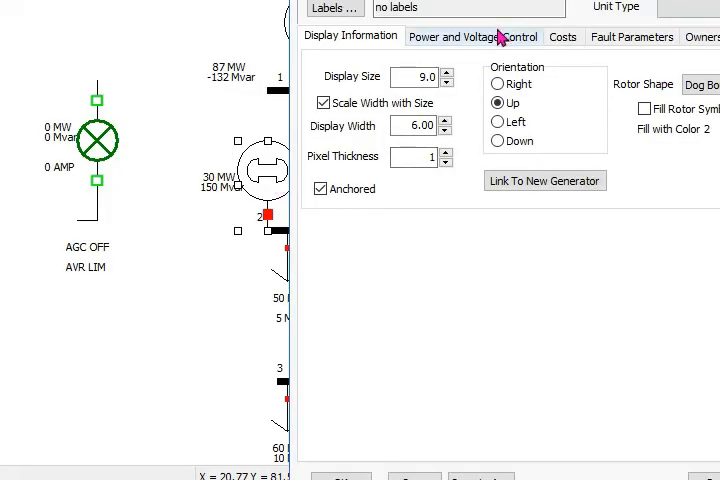
click(472, 36)
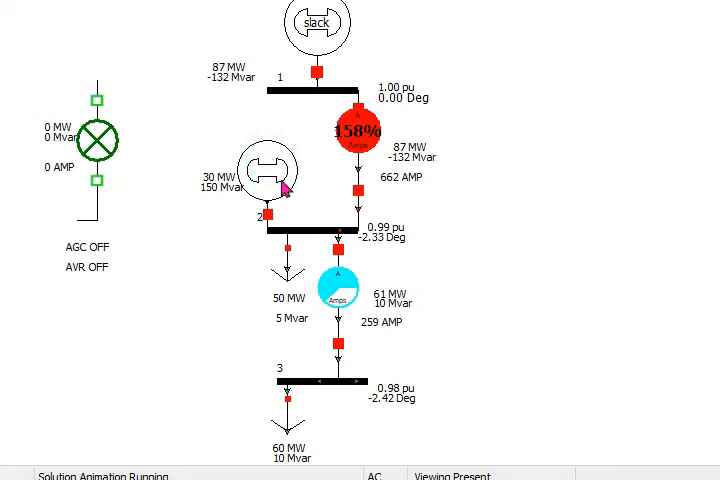
mouse_move(272, 180)
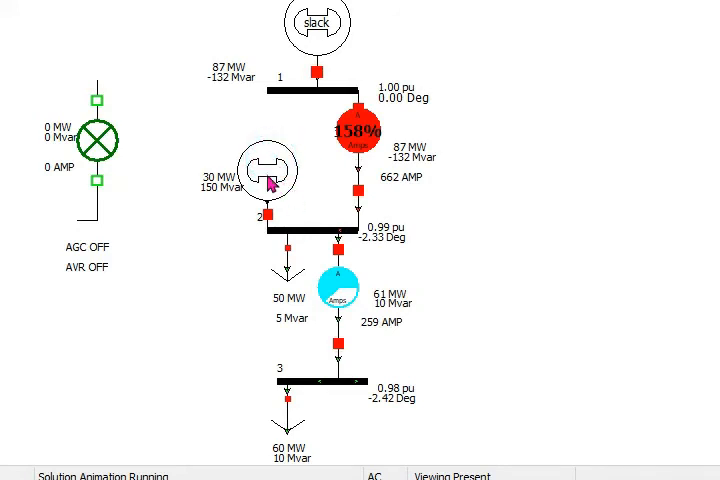
- Select the bus 2 generator's Mvar Output value to replace it with 10
double_click(270, 170)
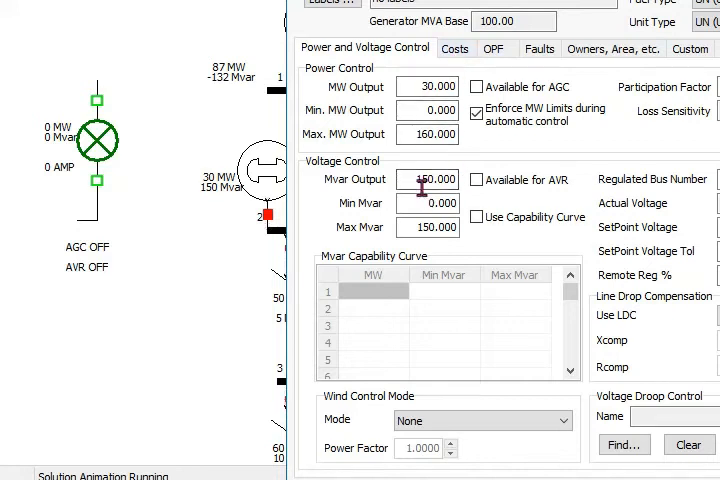
triple_click(428, 180)
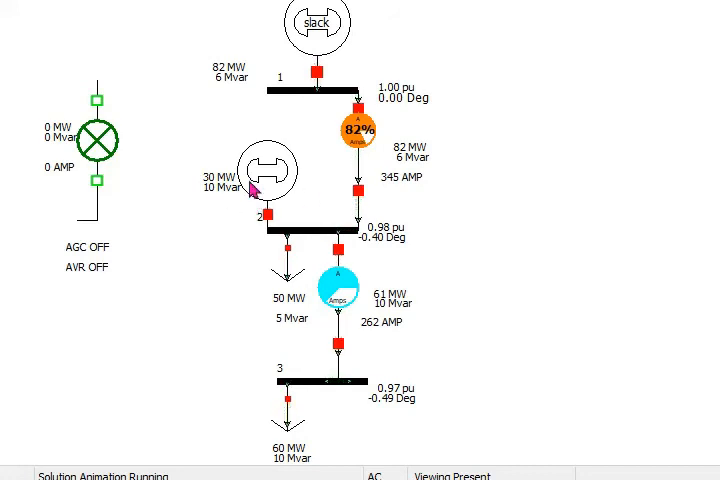
mouse_move(218, 192)
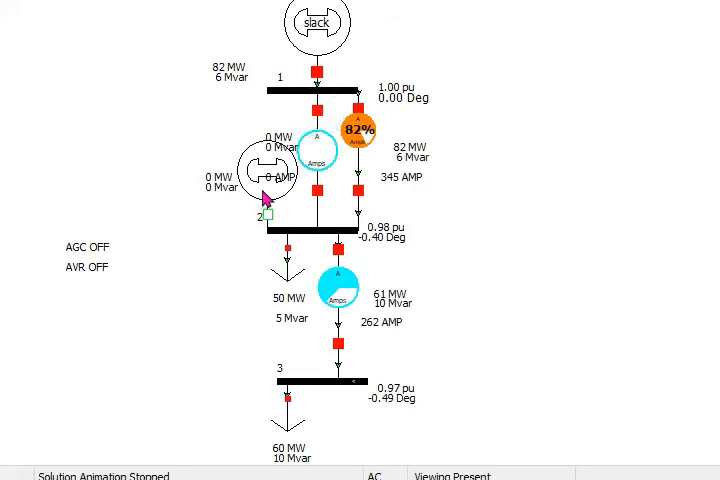
- Drag the bus 2 generator off the diagram, leaving bus 2 fed by the two lines from bus 1
click(250, 184)
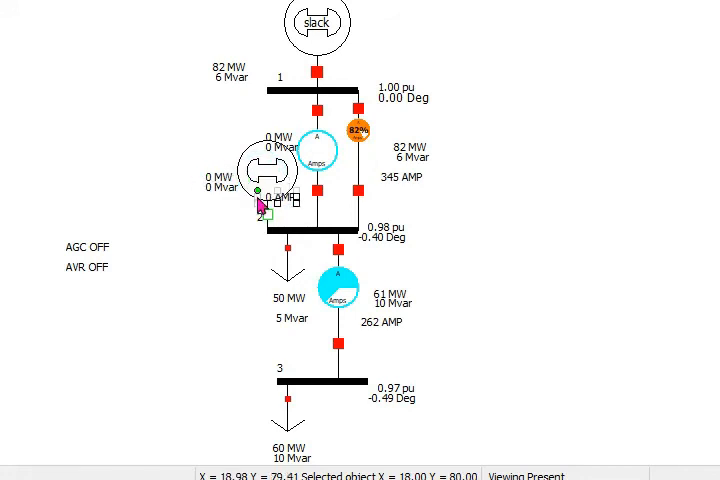
mouse_move(284, 164)
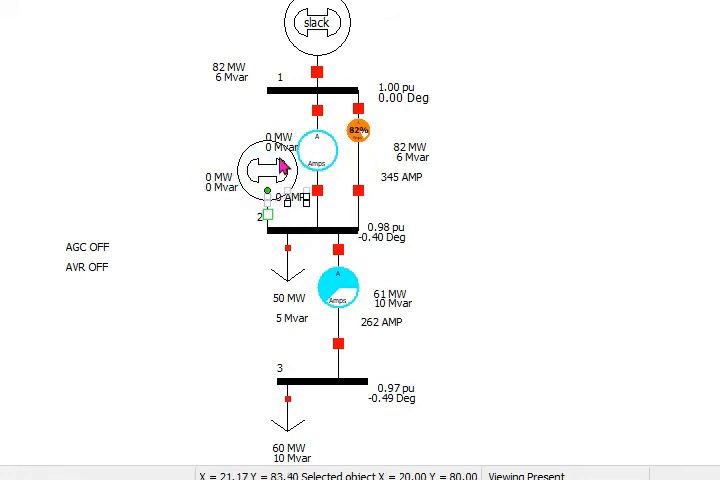
mouse_move(286, 178)
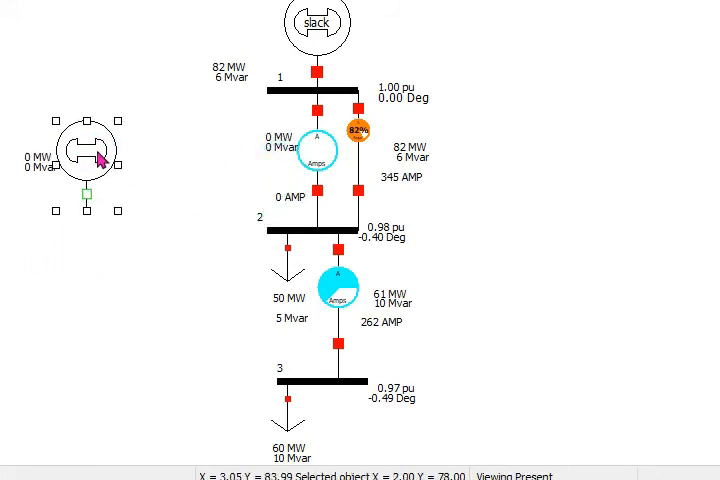
drag(84, 150, 44, 190)
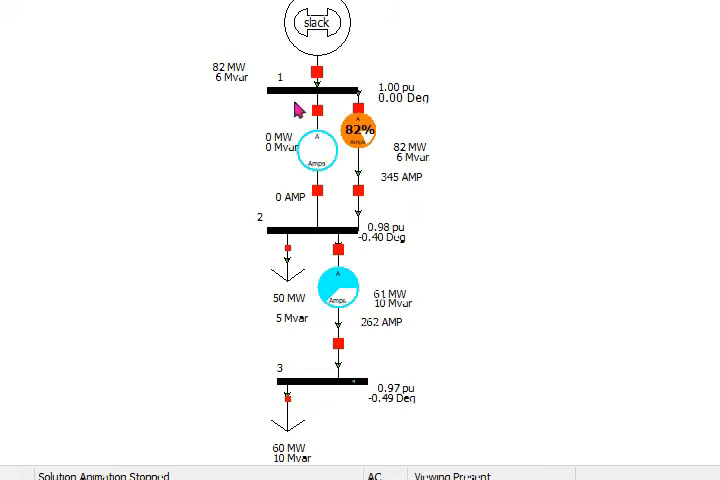
- Start the simulation so both parallel lines share the flow at 56 MW each
click(316, 152)
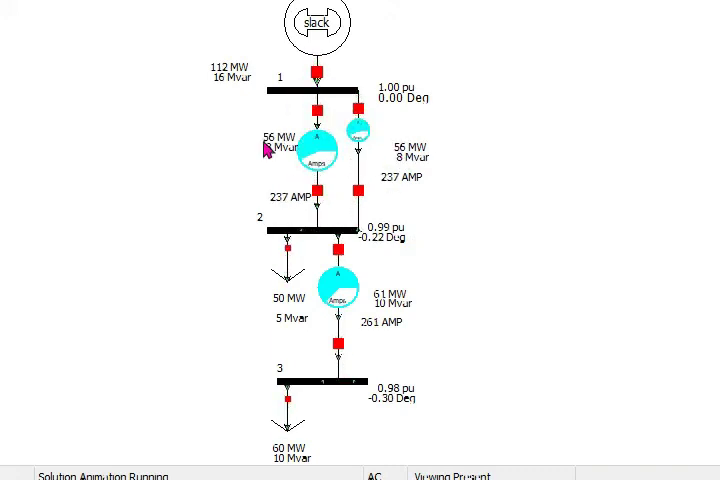
mouse_move(404, 182)
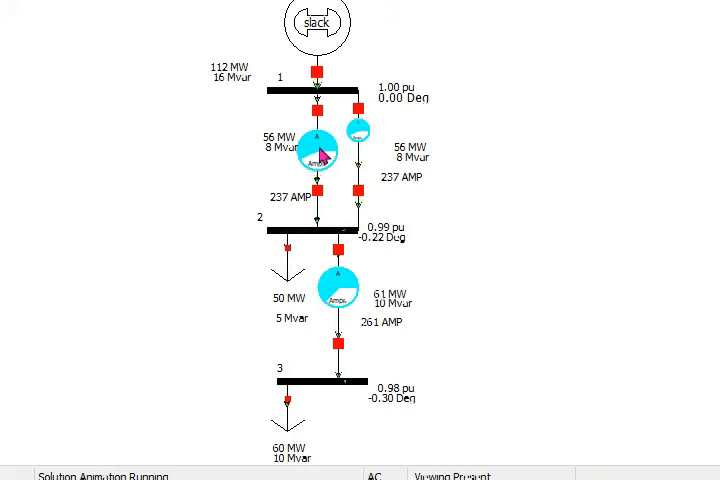
mouse_move(322, 420)
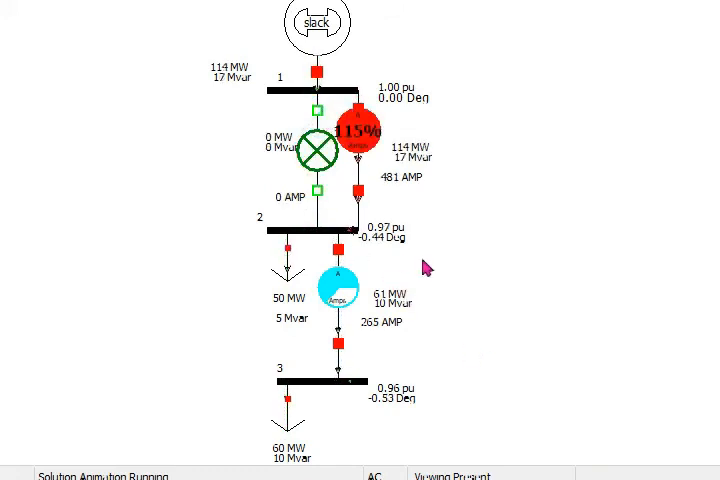
mouse_move(404, 362)
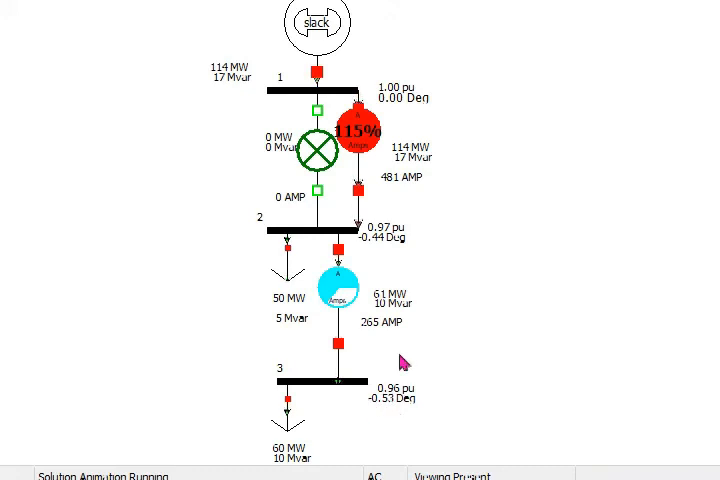